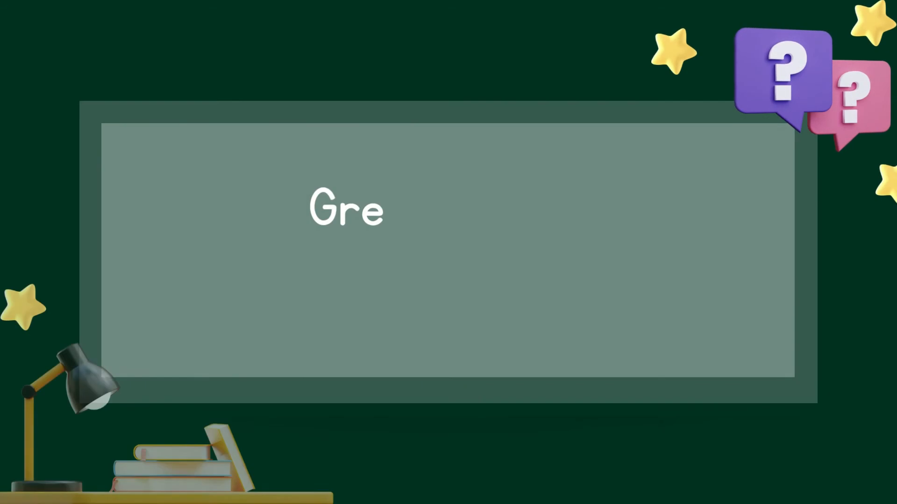
pyautogui.write('at delight.')
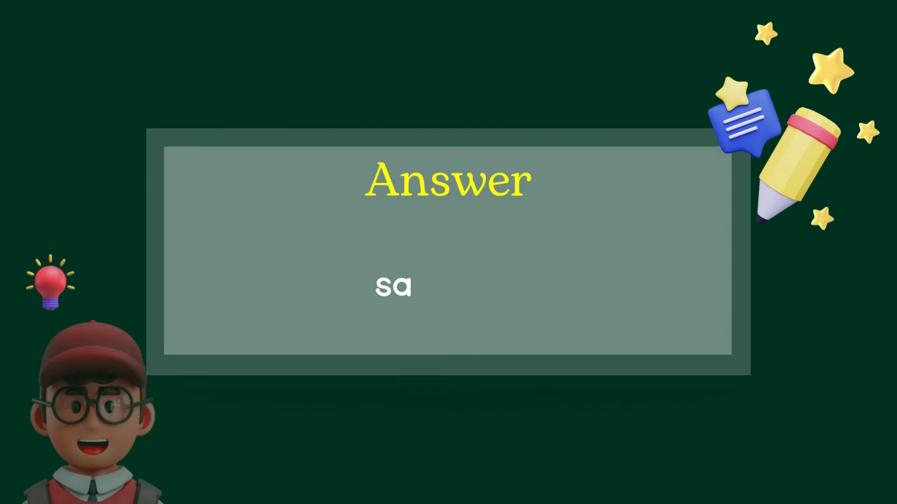
pyautogui.write('tisfied')
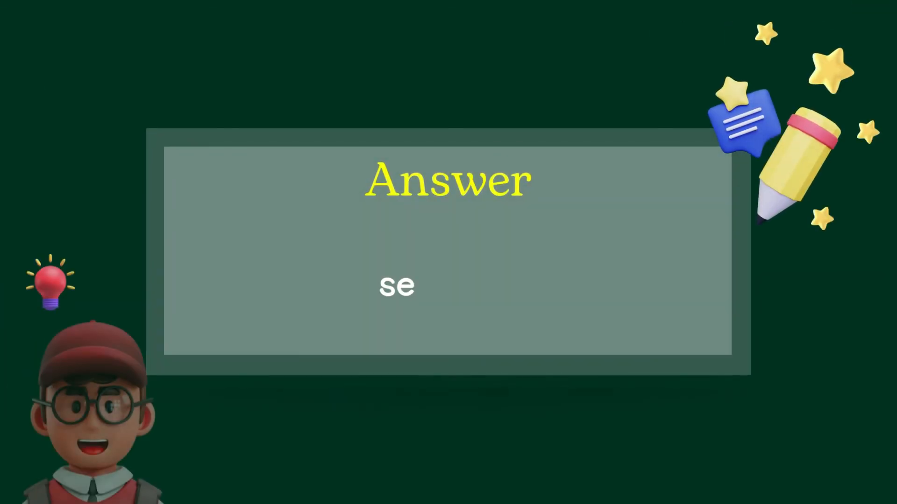
pyautogui.write('renity')
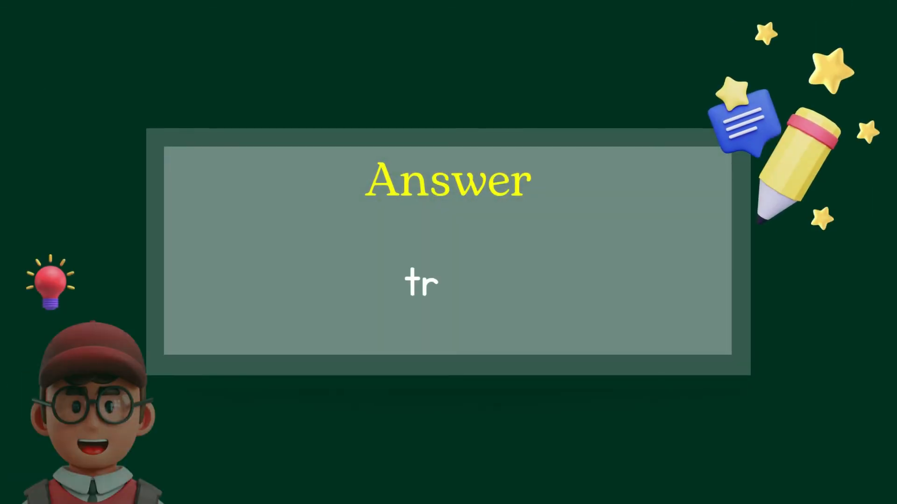
pyautogui.write('ust')
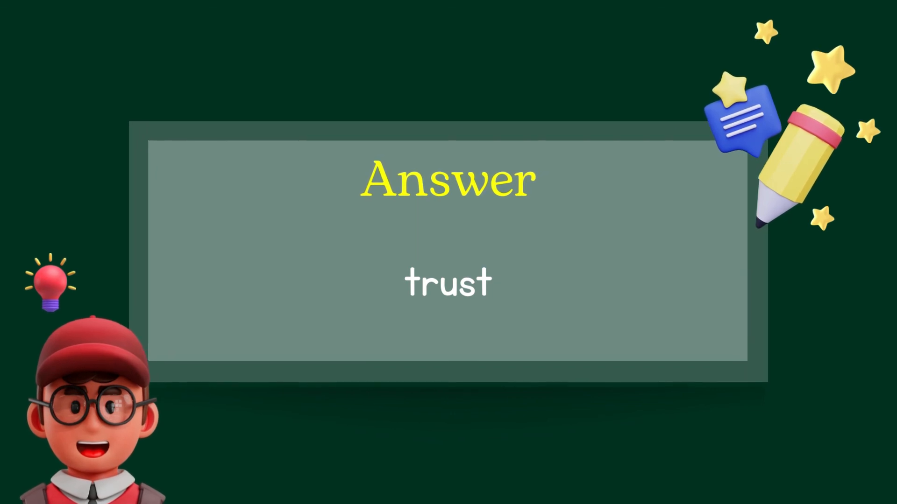